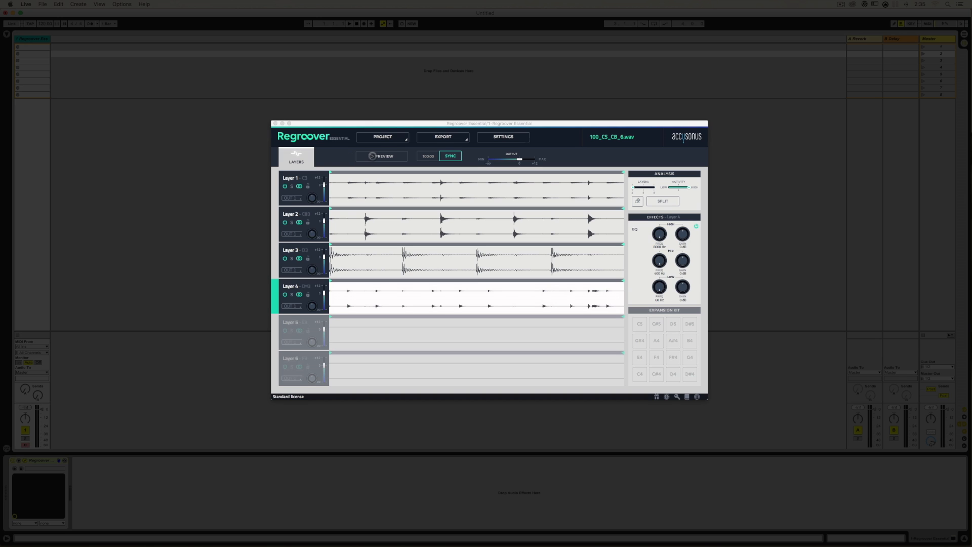
- Preview the separated drum loop in Regroover and stop it again
left_click(382, 156)
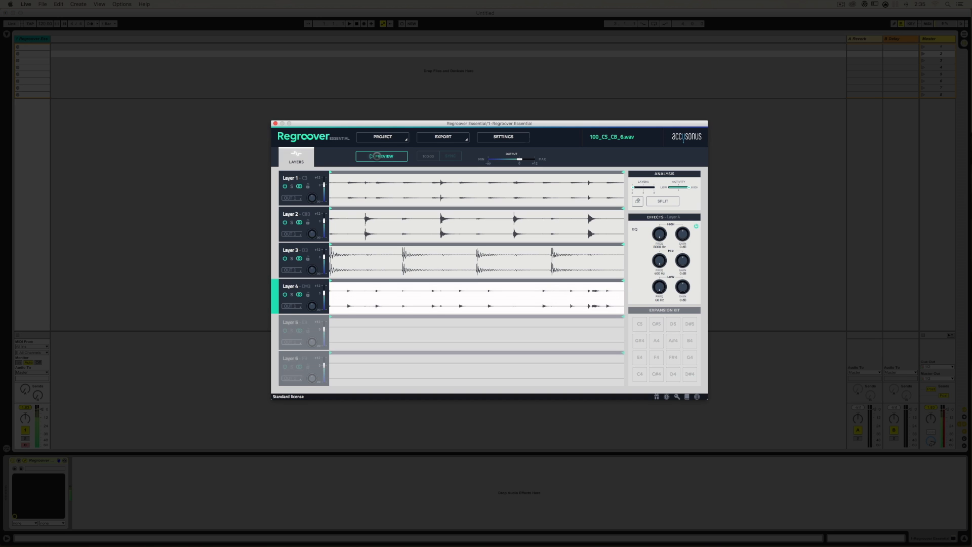
left_click(450, 156)
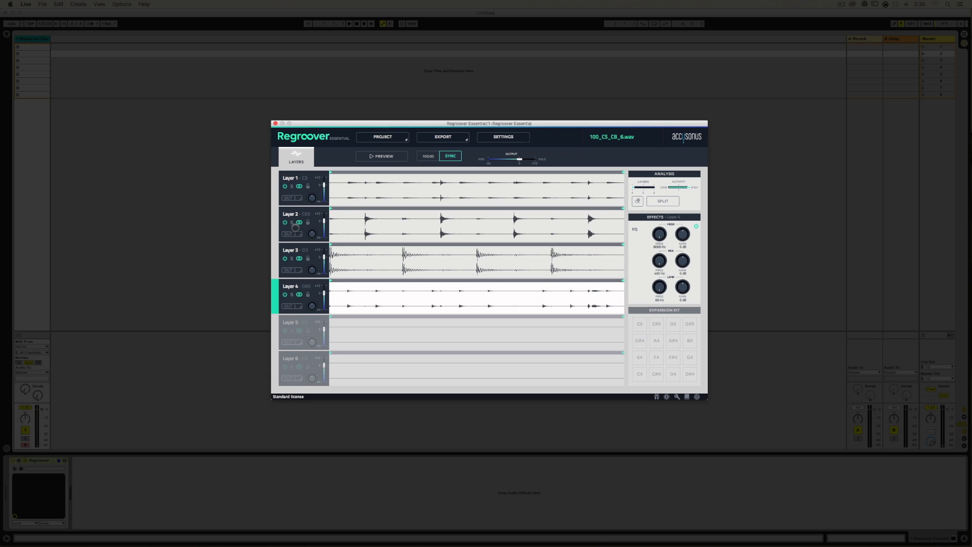
mouse_move(115, 53)
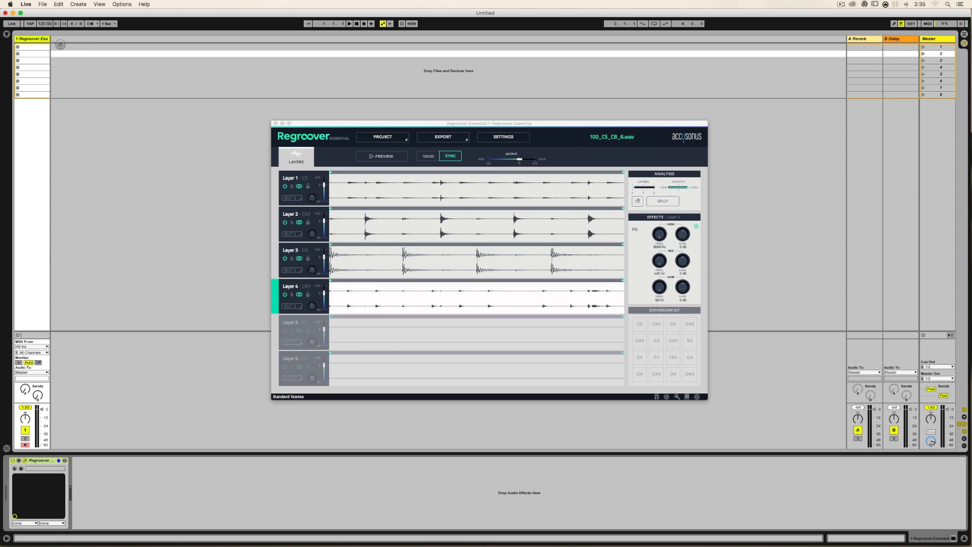
- Add three new audio tracks with Cmd+T next to the Regroover track
key("cmd+t")
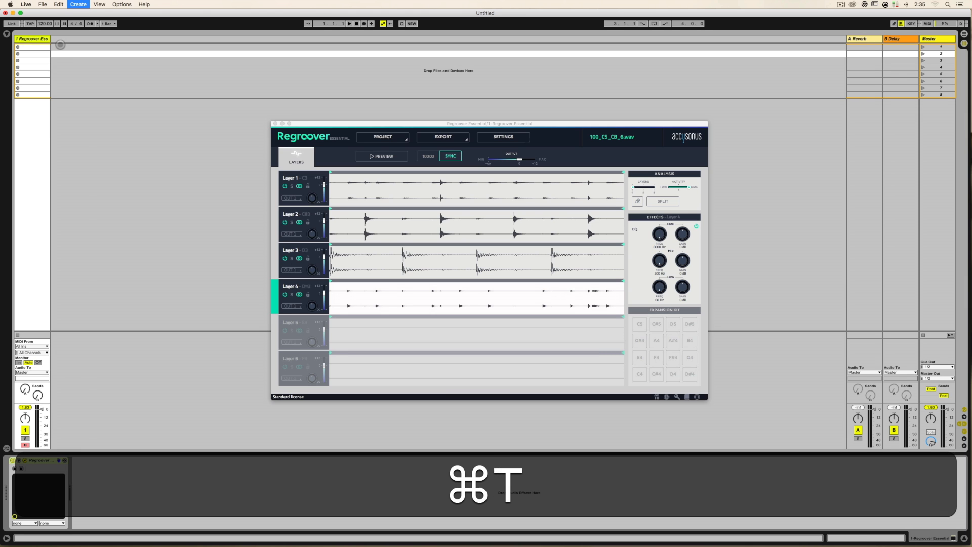
key("cmd+t")
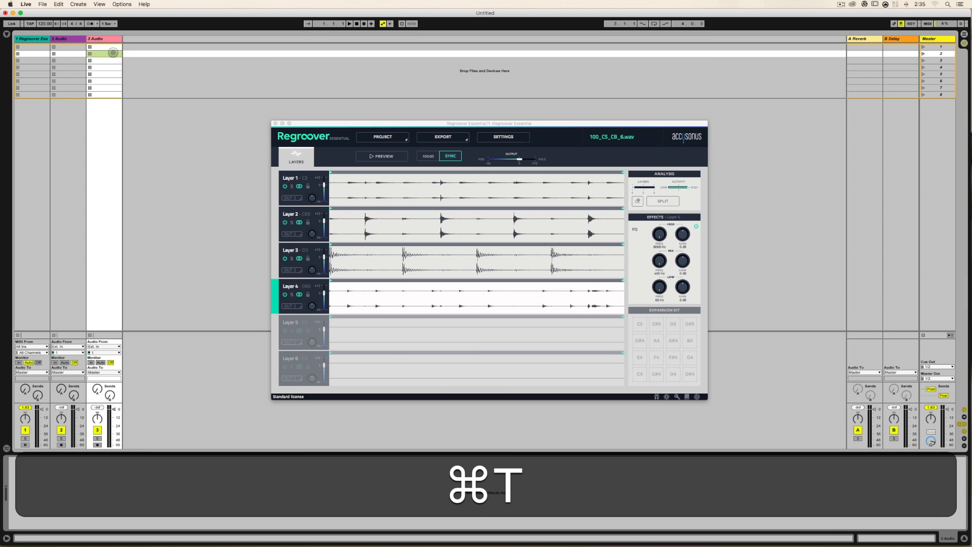
key("cmd+t")
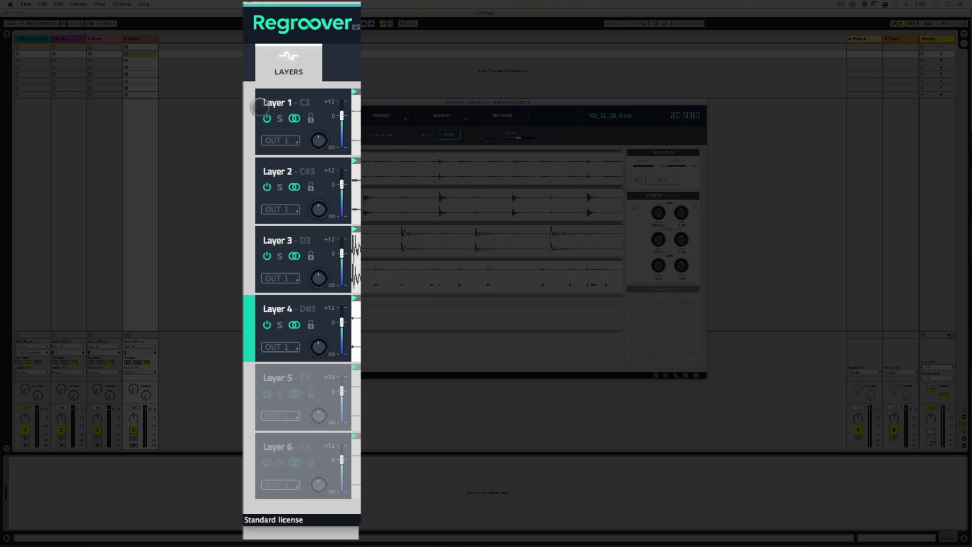
- Route Regroover Layers 1-4 to their own outputs OUT 1 through OUT 4
left_click(280, 140)
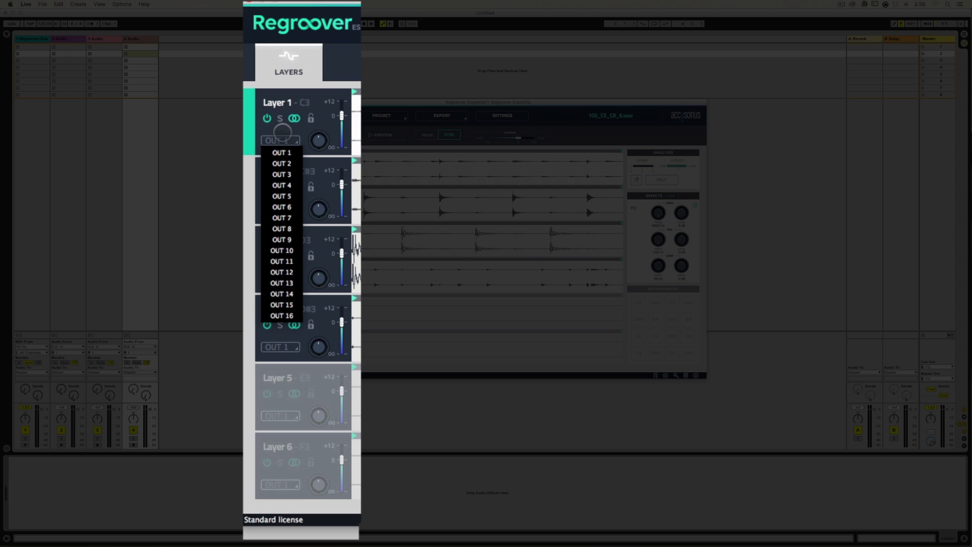
left_click(280, 209)
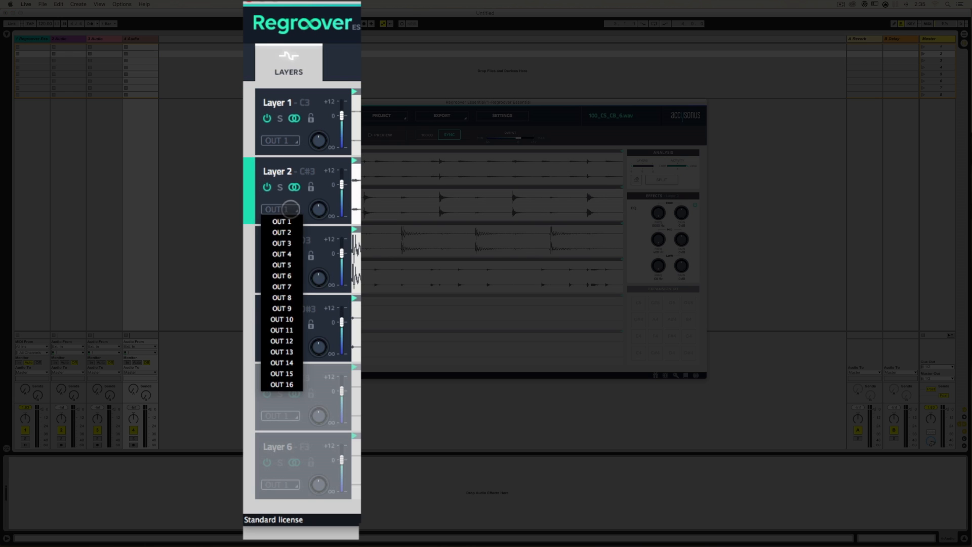
left_click(280, 232)
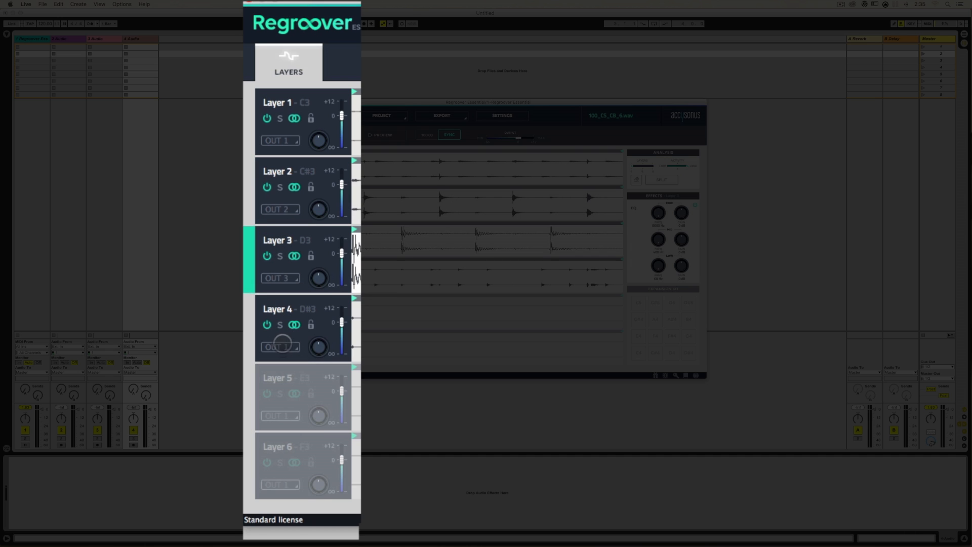
left_click(290, 328)
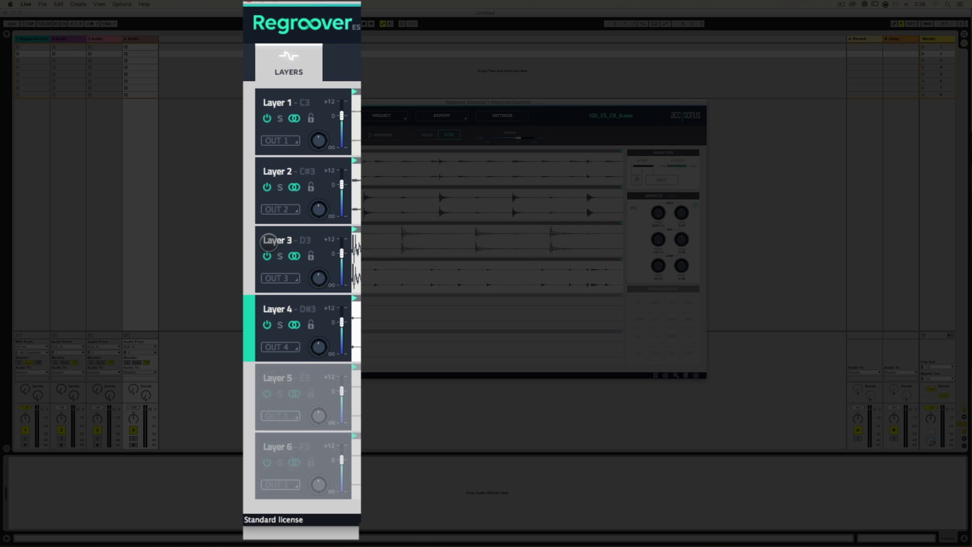
left_click(281, 346)
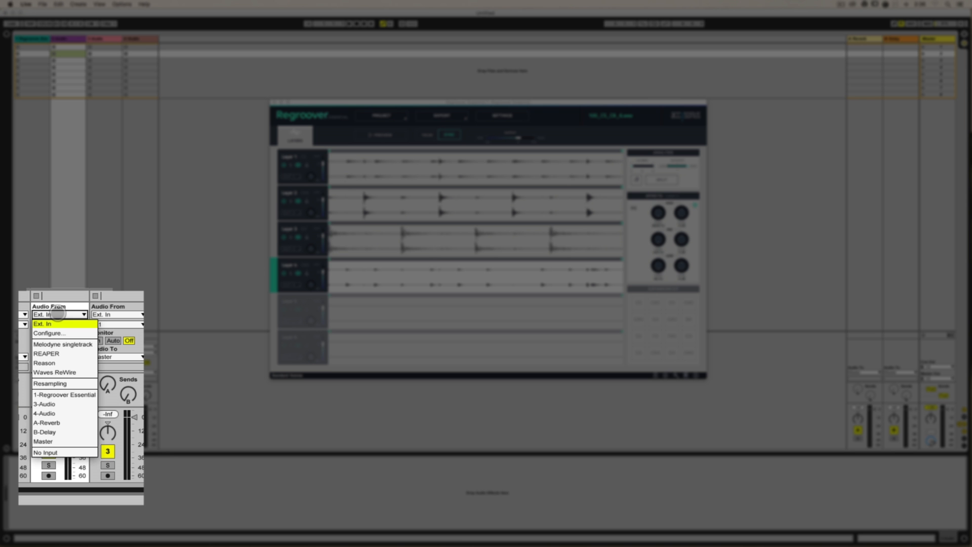
mouse_move(65, 395)
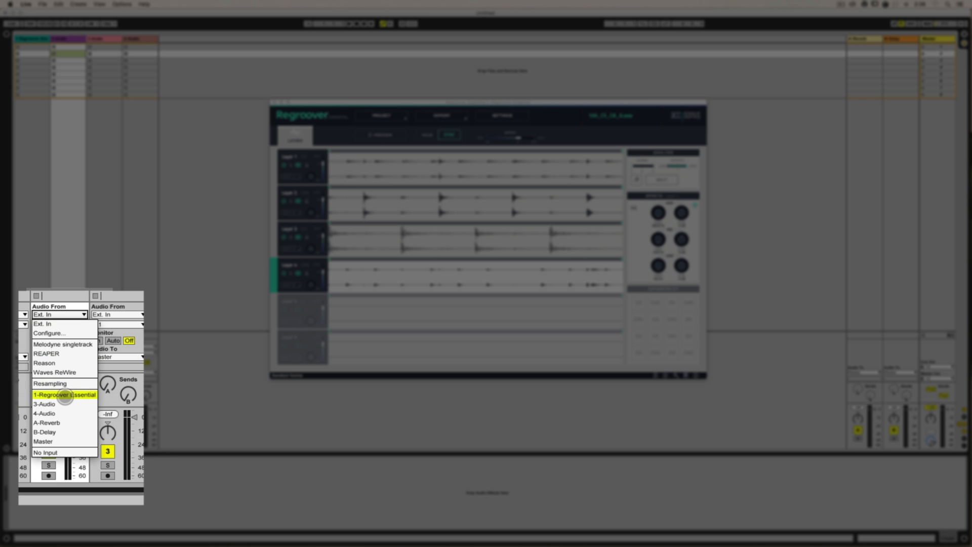
- Feed track 2 from 1-Regroover Essential, channel Regroover #2
left_click(65, 395)
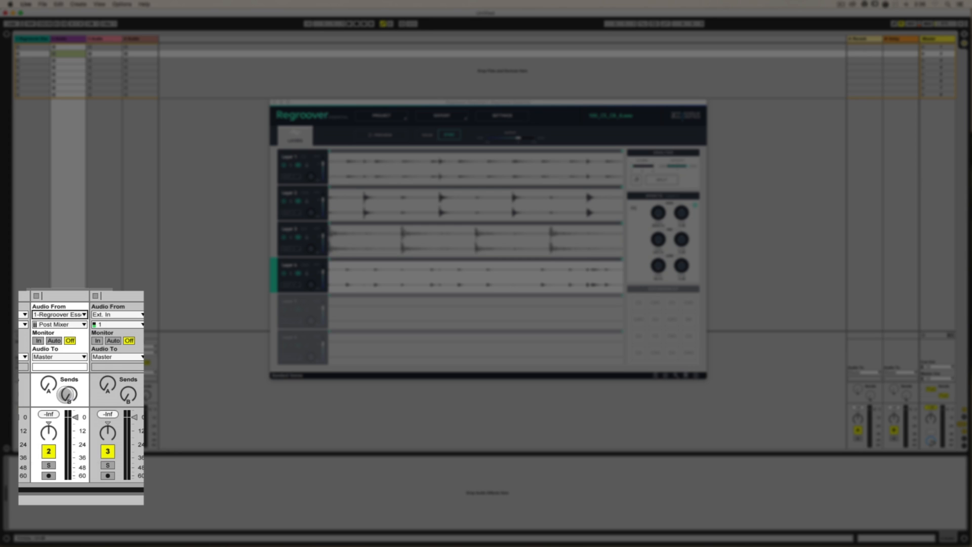
left_click(59, 324)
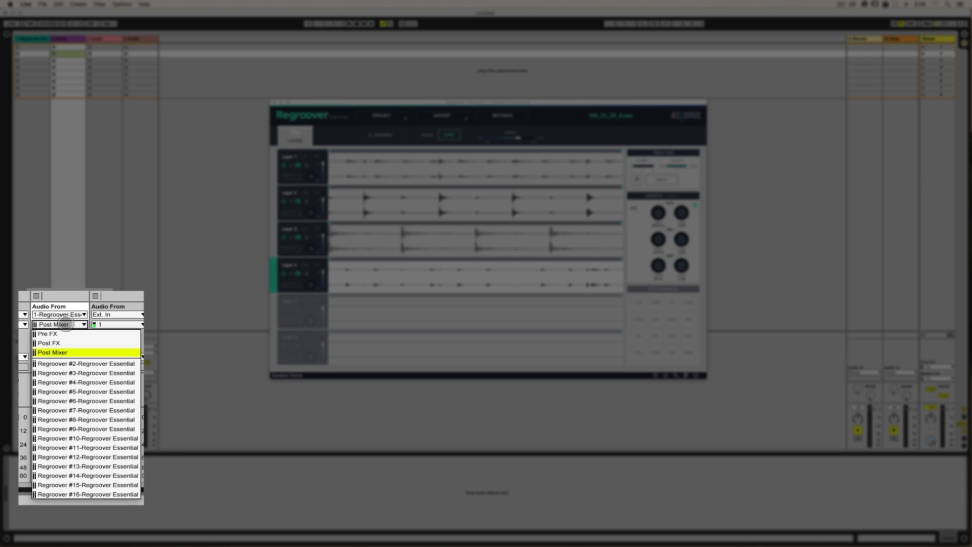
mouse_move(85, 363)
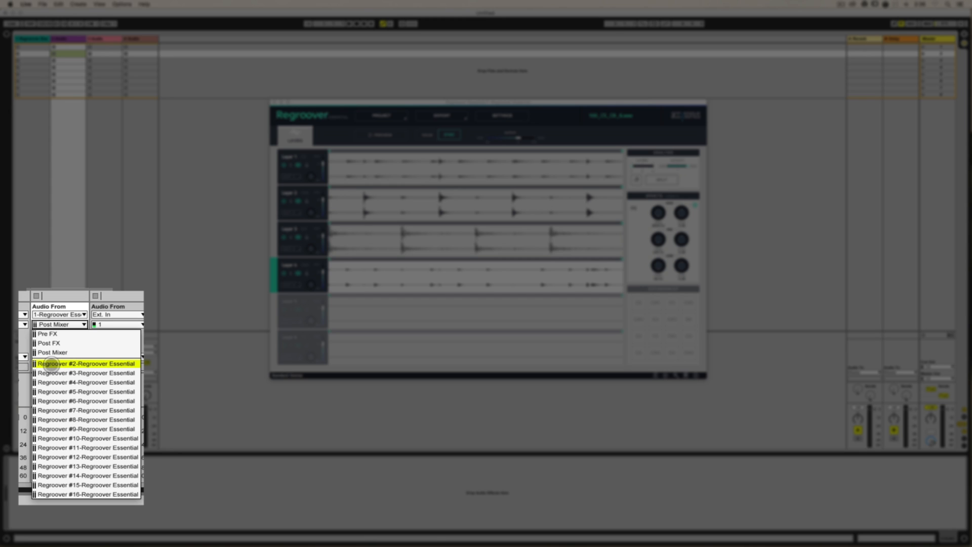
left_click(85, 364)
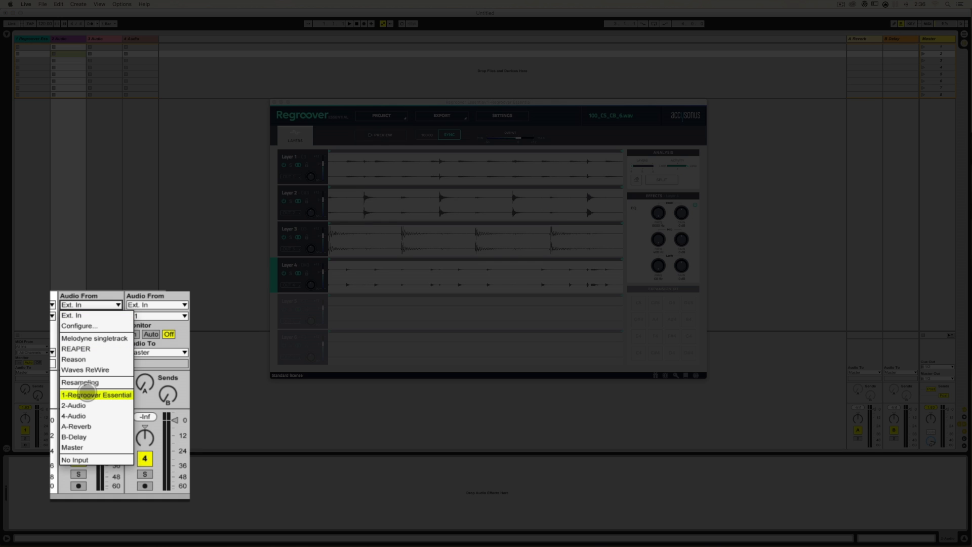
- Set track 3's Audio From to 1-Regroover Essential and bring up its channel list
left_click(96, 395)
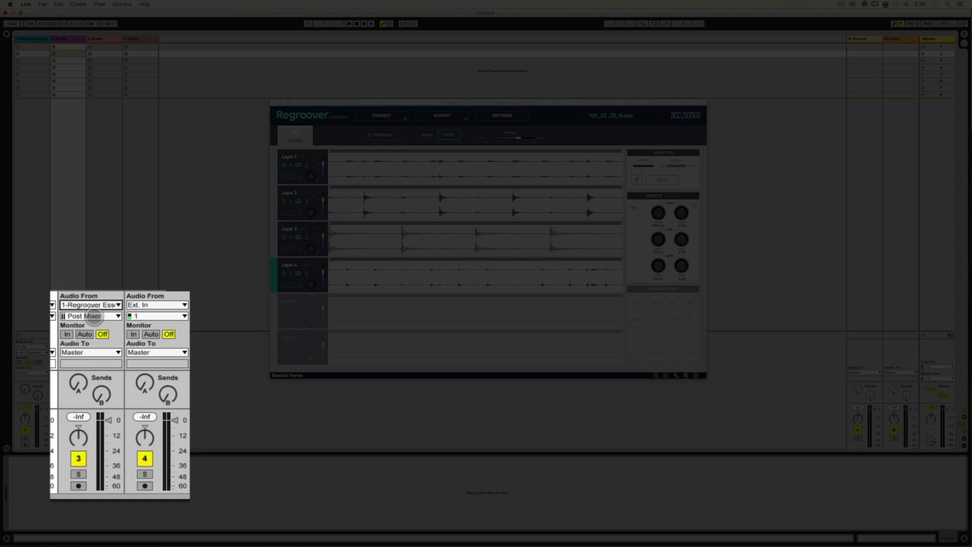
left_click(90, 316)
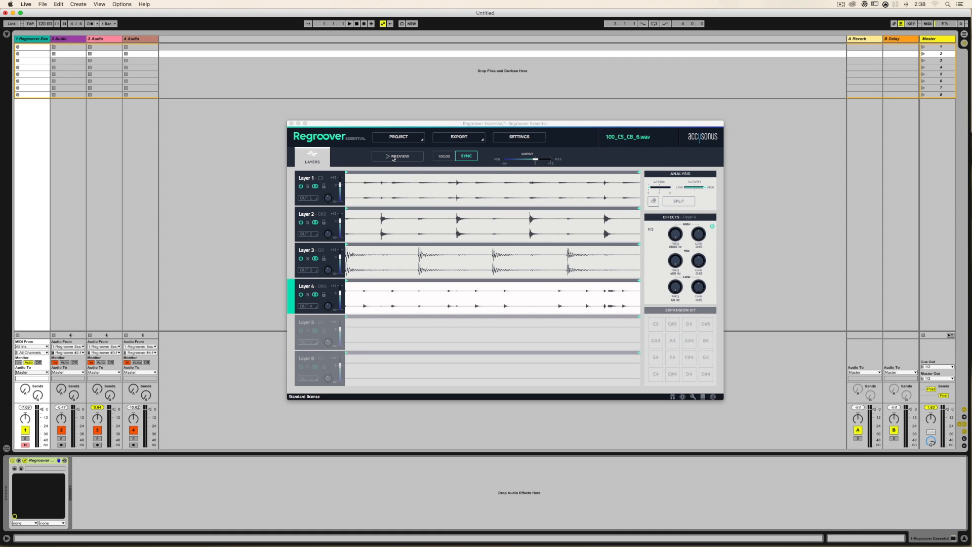
- Preview the loop so it plays through the separate audio tracks
left_click(397, 156)
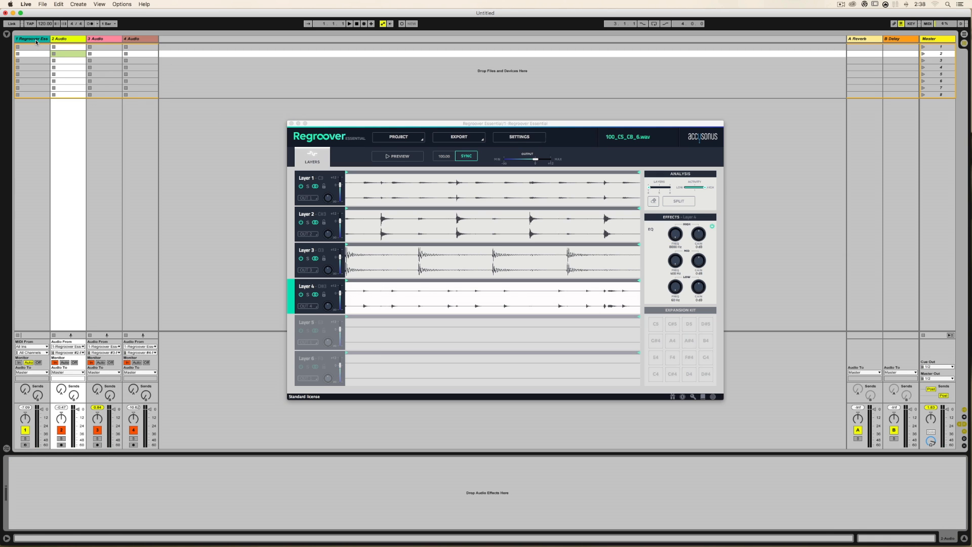
- Select tracks 1-4 and combine them into one group track via Group Tracks
left_click(31, 38)
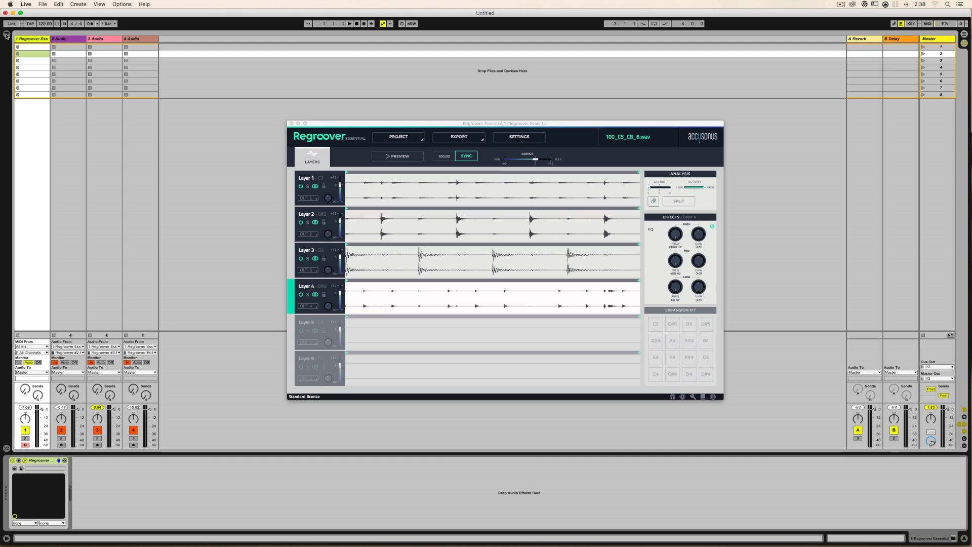
mouse_move(143, 39)
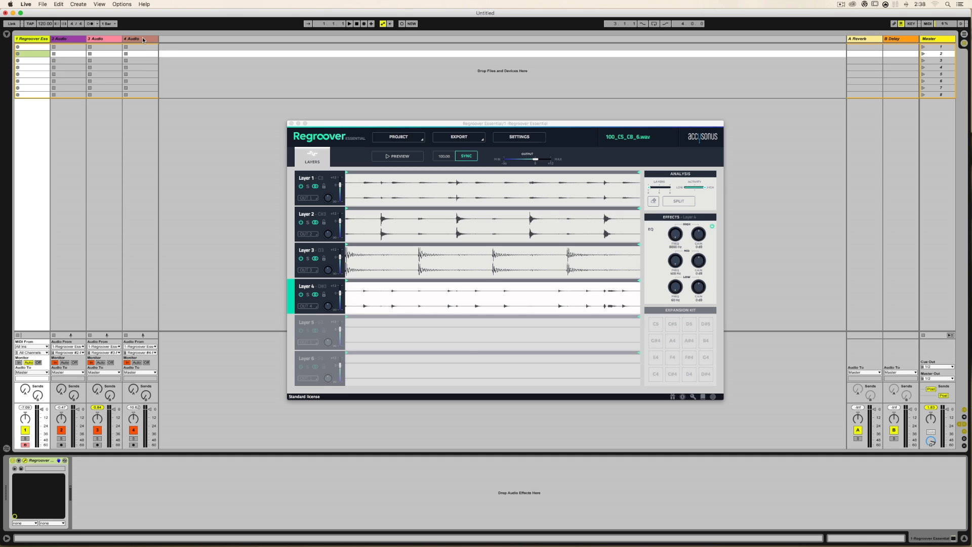
right_click(132, 38)
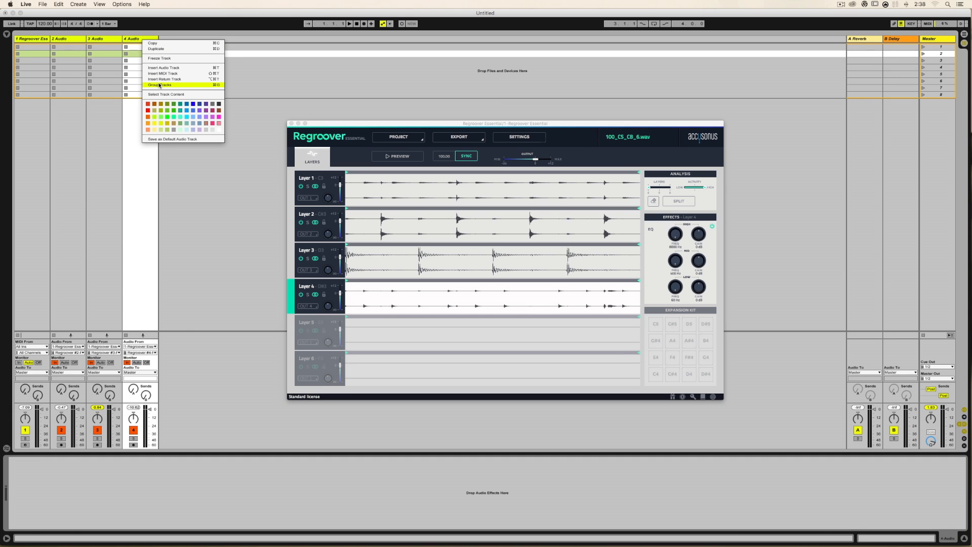
left_click(160, 85)
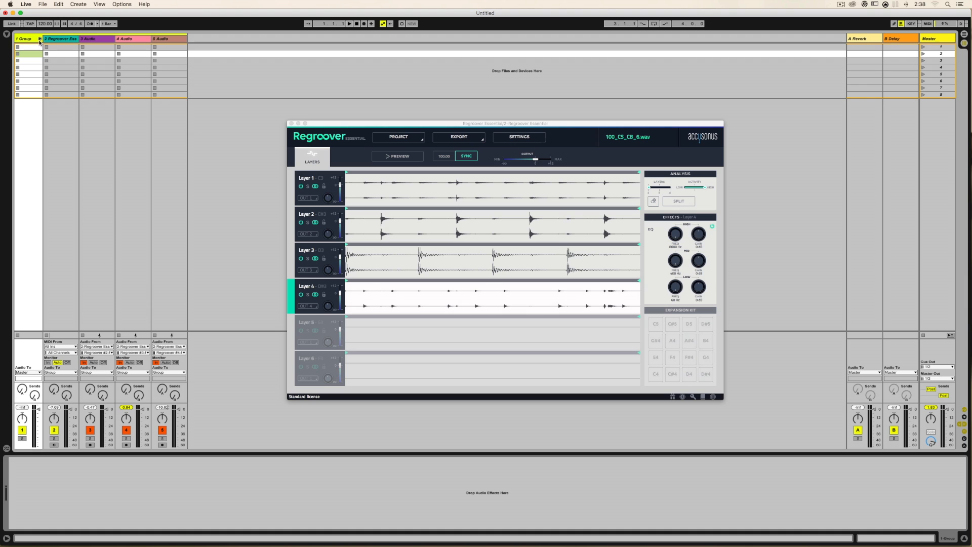
left_click(40, 39)
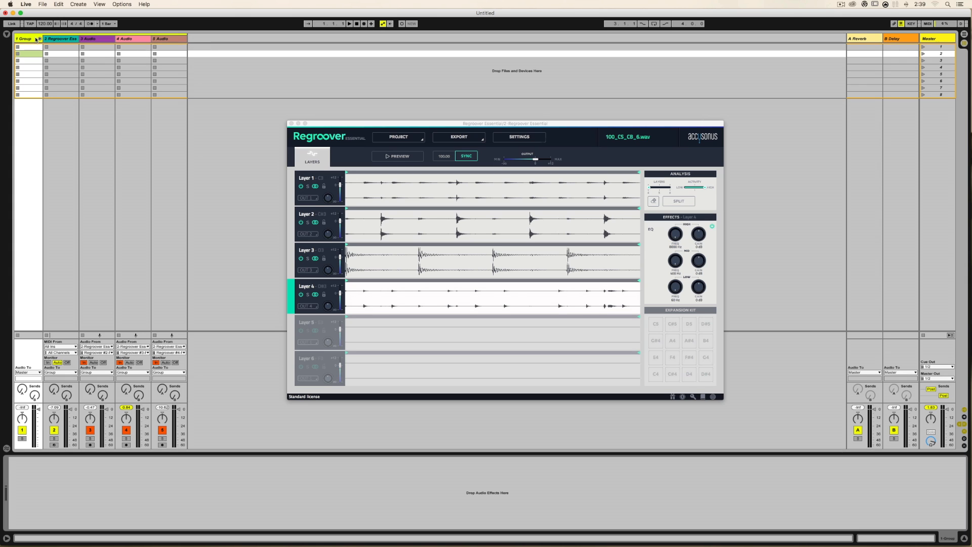
mouse_move(39, 40)
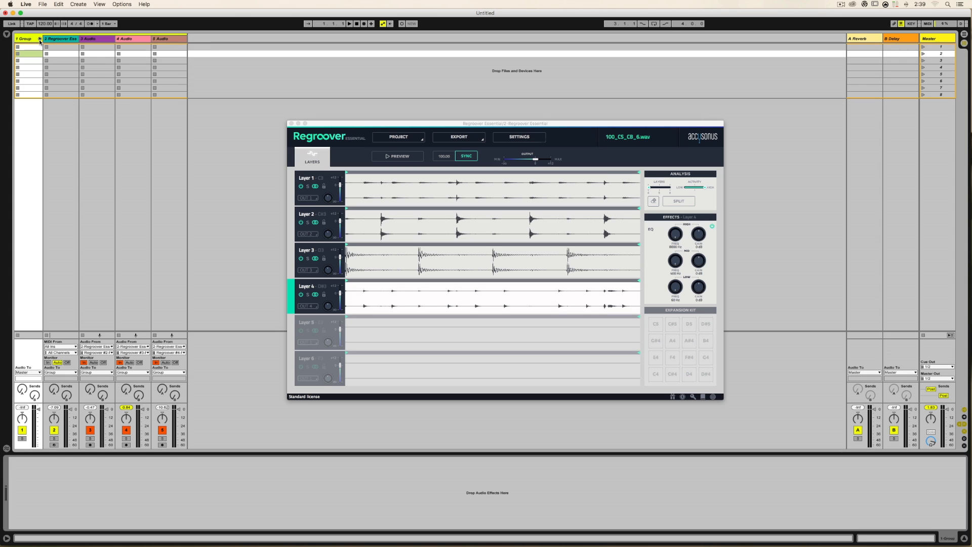